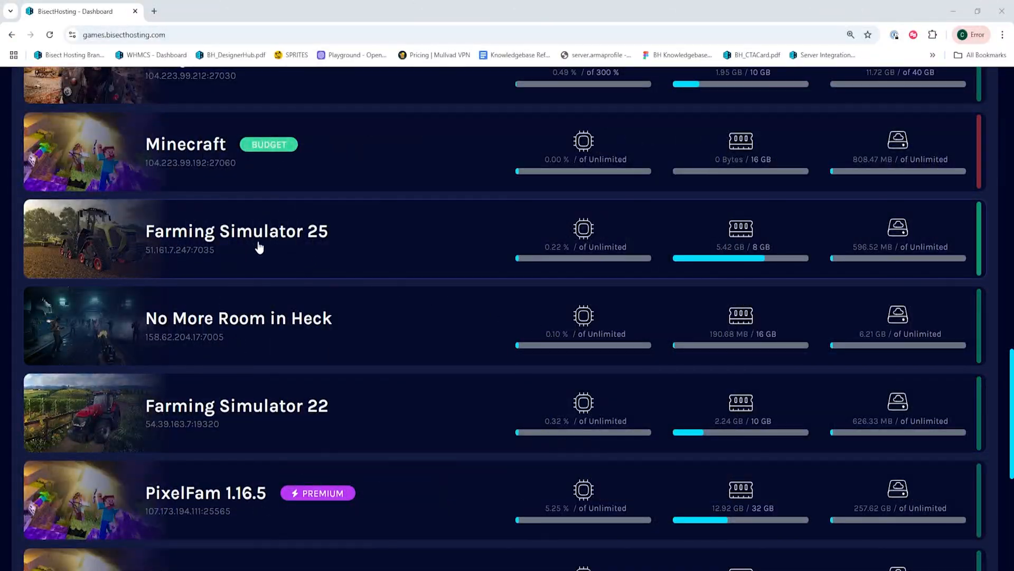
# - Open the Farming Simulator 25 server and launch its FS25 Web Panel, scrolling to the mods lists
pyautogui.click(237, 232)
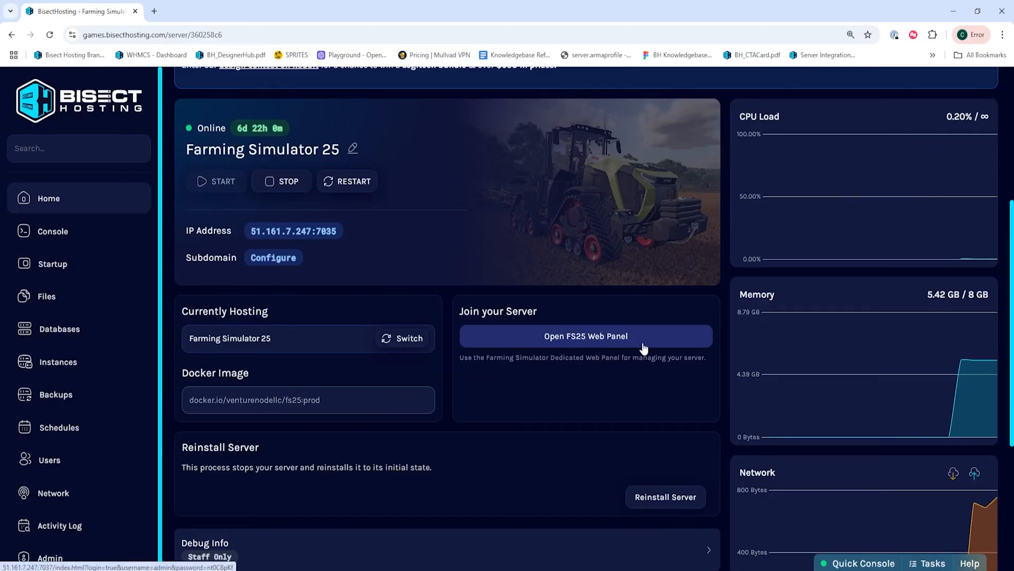
pyautogui.click(586, 335)
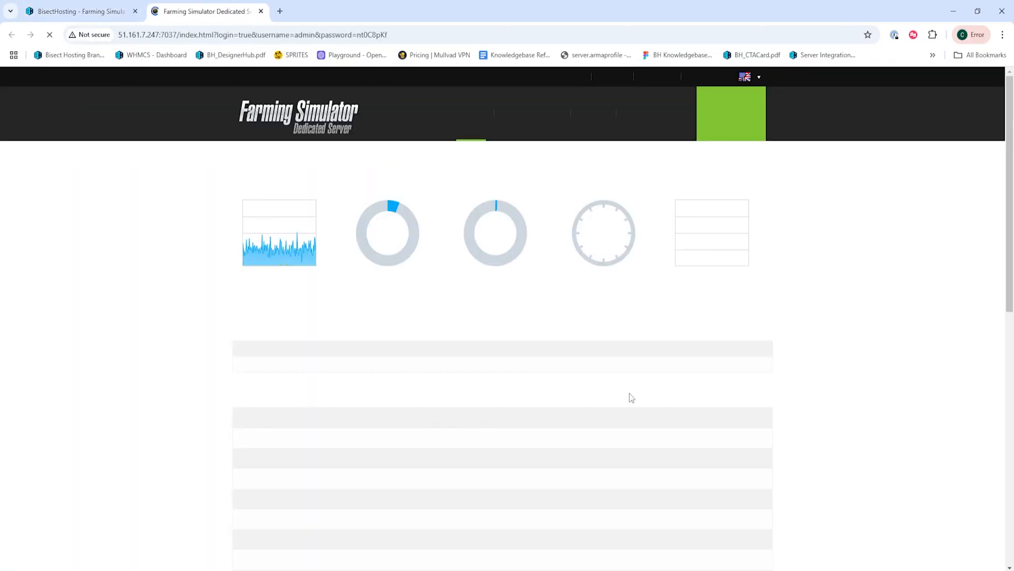
pyautogui.scroll(-3)
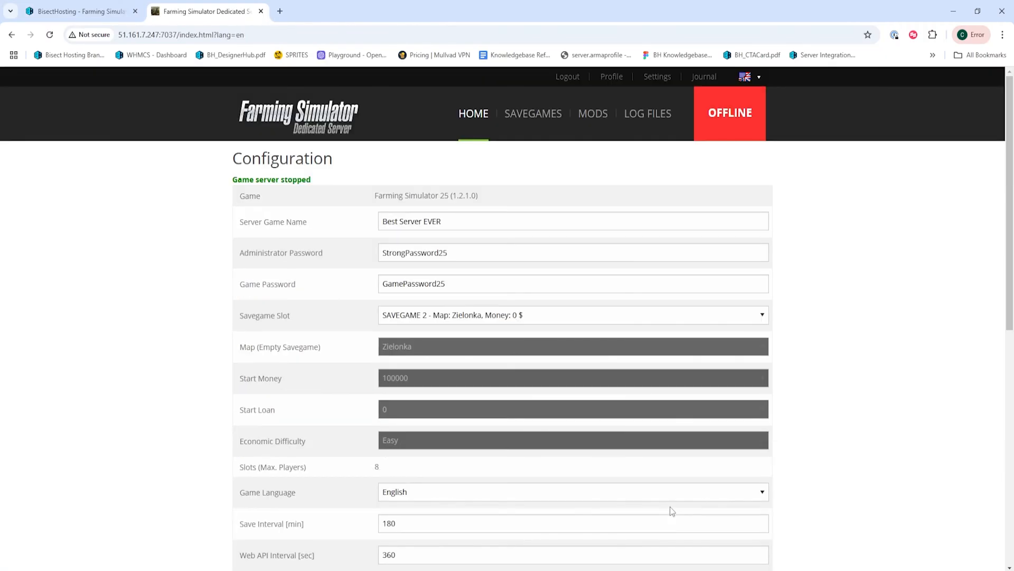
pyautogui.scroll(-3)
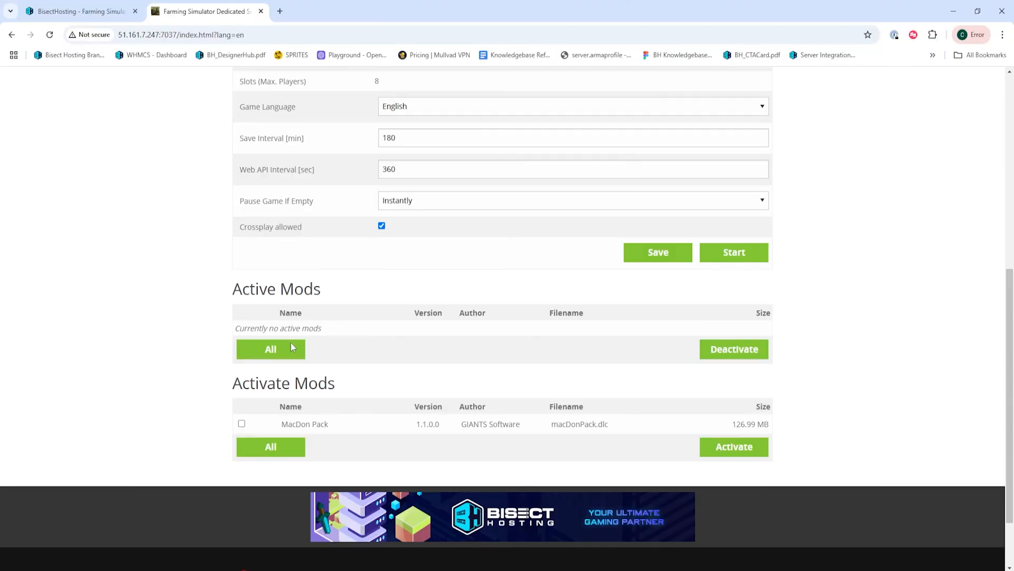
# - Select MacDon Pack and activate it so it moves into Active Mods
pyautogui.click(242, 423)
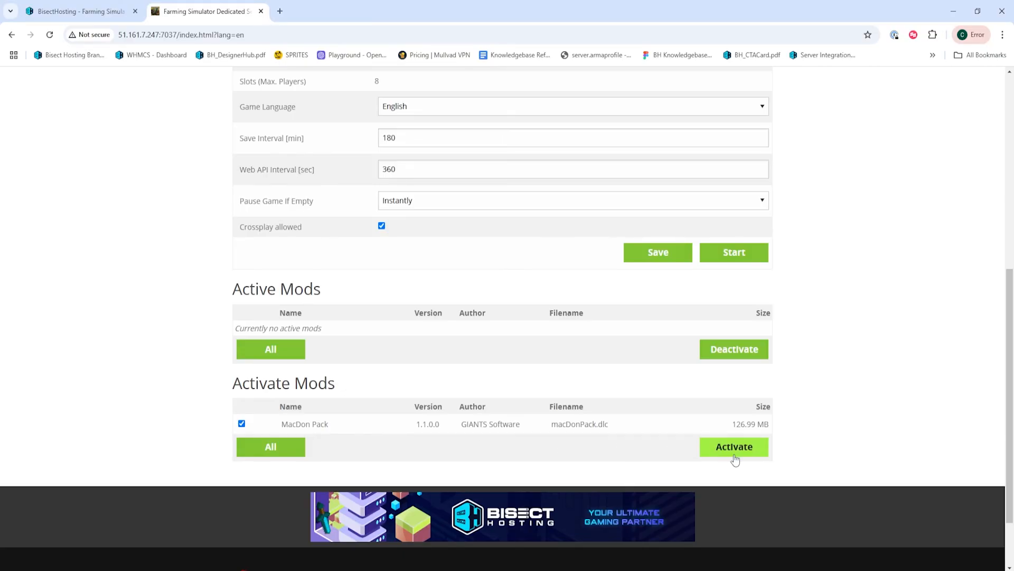
pyautogui.click(733, 447)
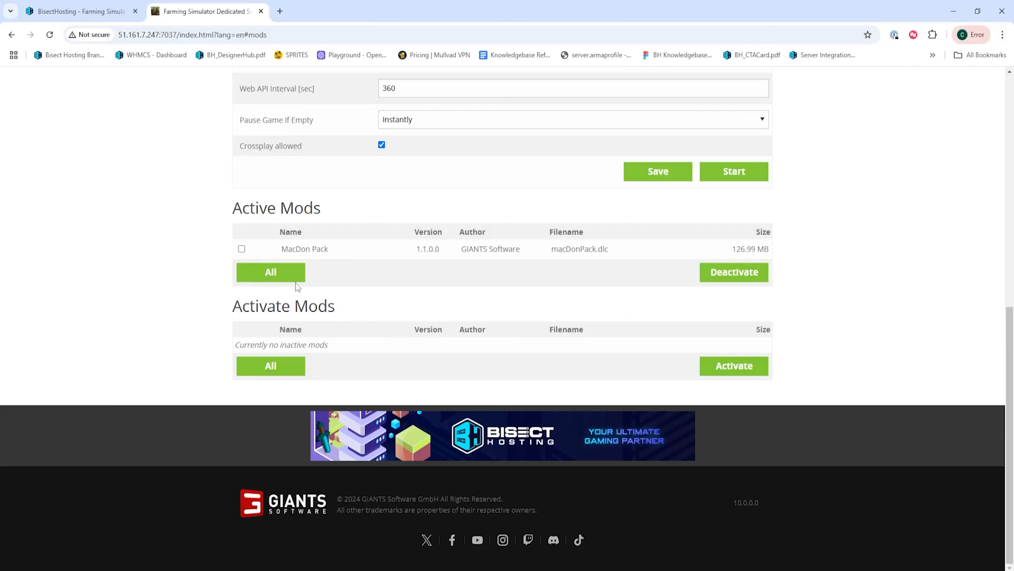
# - Tick the MacDon Pack checkbox in the Active Mods table
pyautogui.click(242, 249)
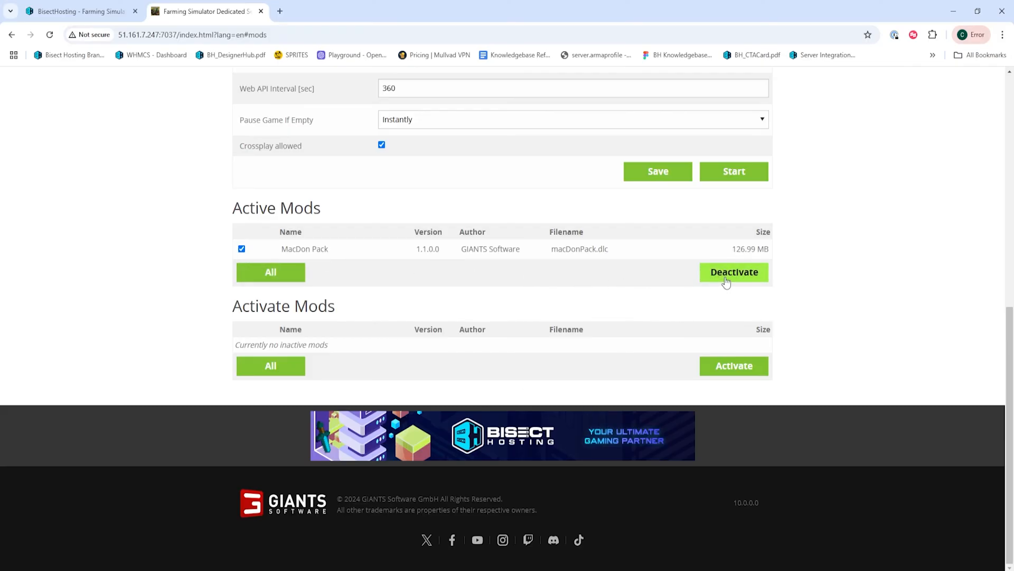
pyautogui.moveTo(657, 178)
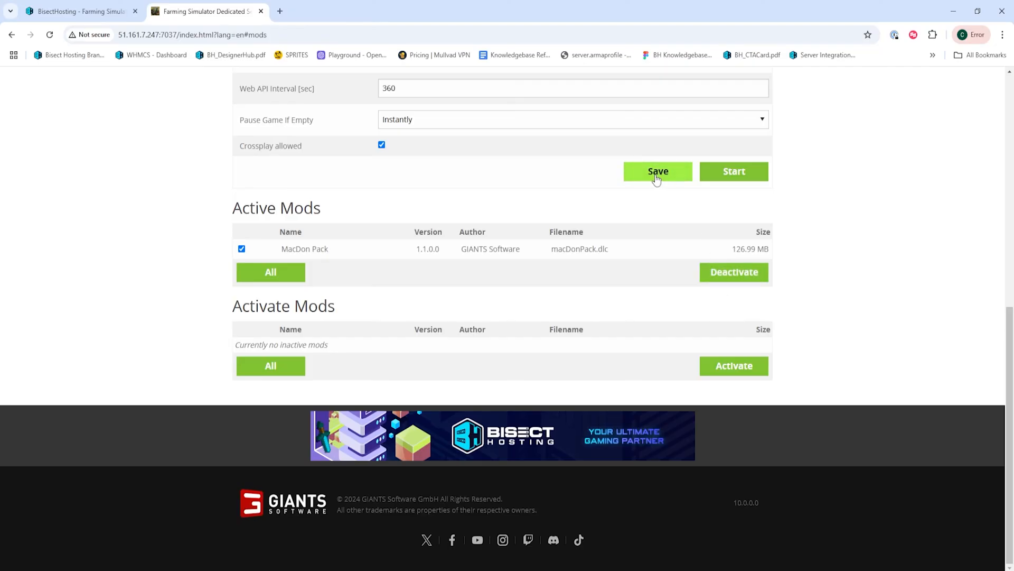